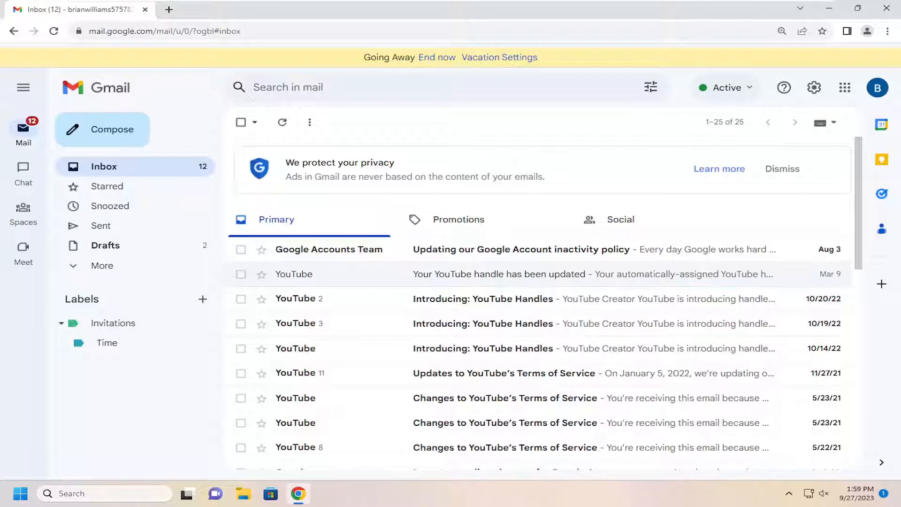
mouse_move(562, 214)
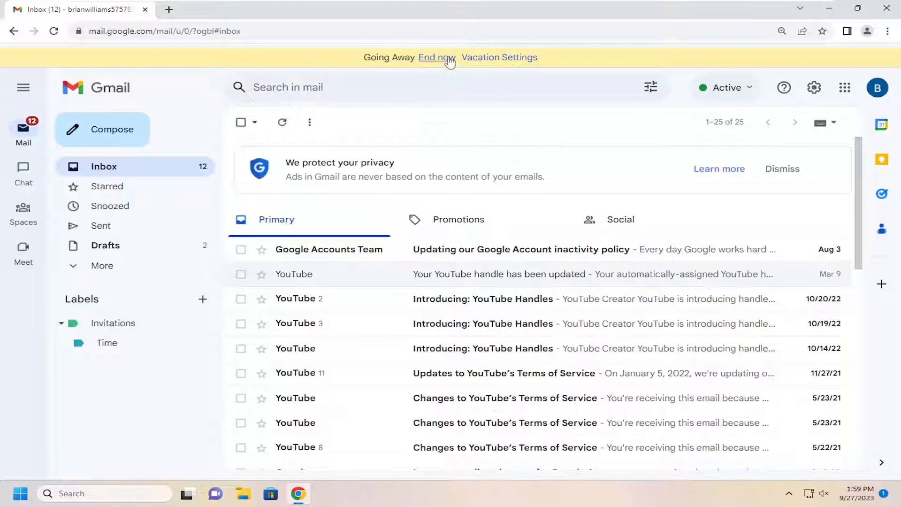
mouse_move(411, 71)
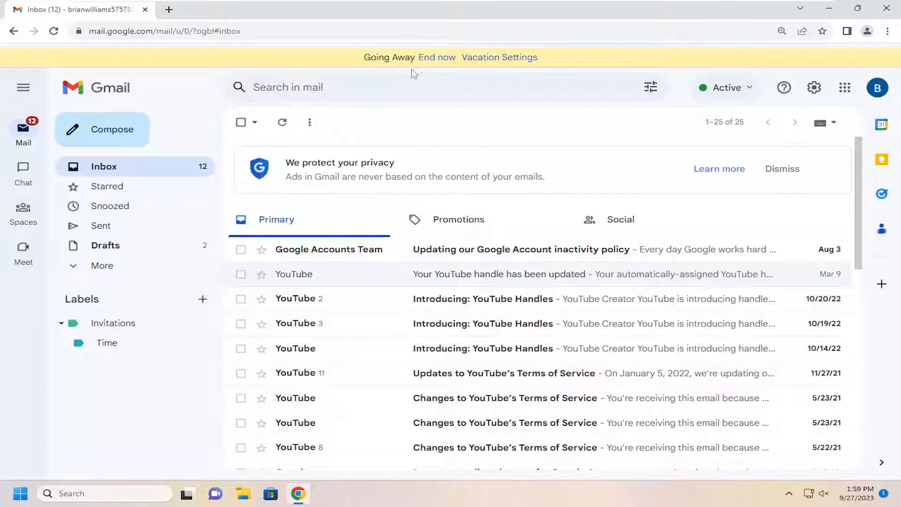
mouse_move(500, 57)
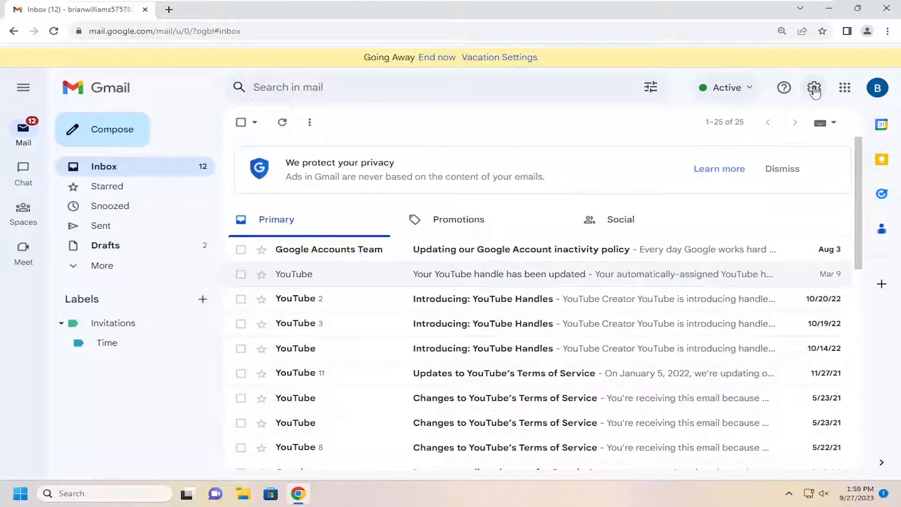
Reach Gmail's full settings page on the General tab via 'See all settings'.
click(814, 87)
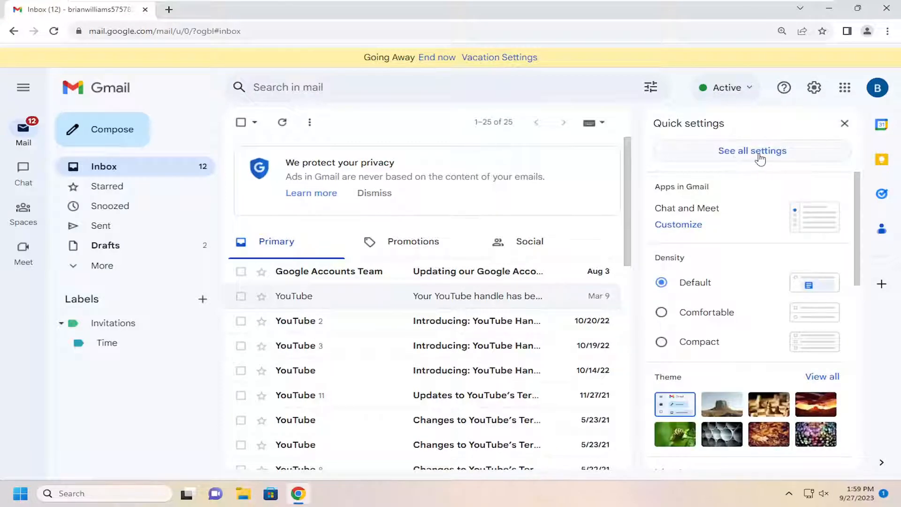
click(753, 150)
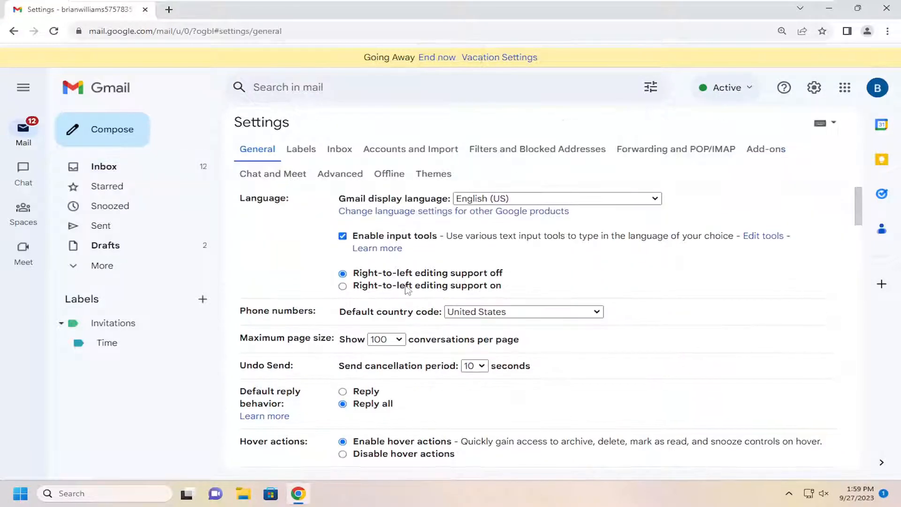
Set Vacation responder to off and save changes, clearing the Going Away banner.
scroll(down, 3)
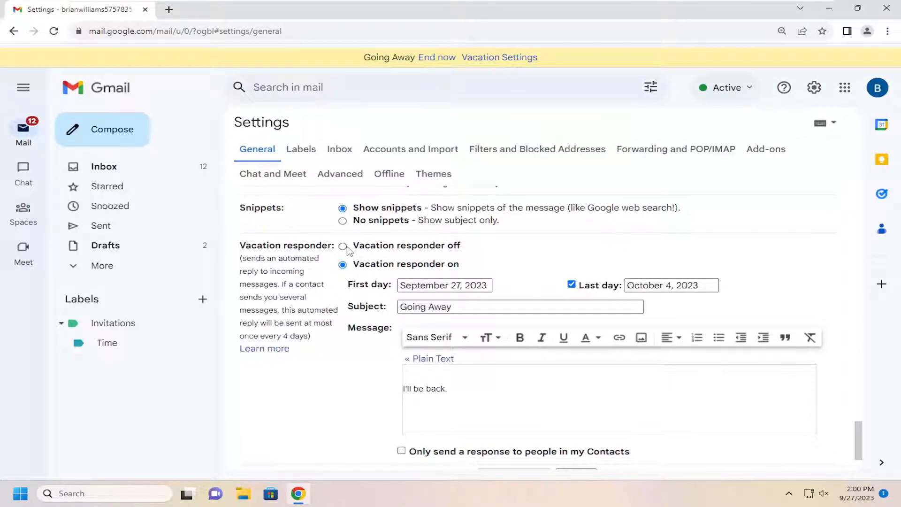
scroll(down, 3)
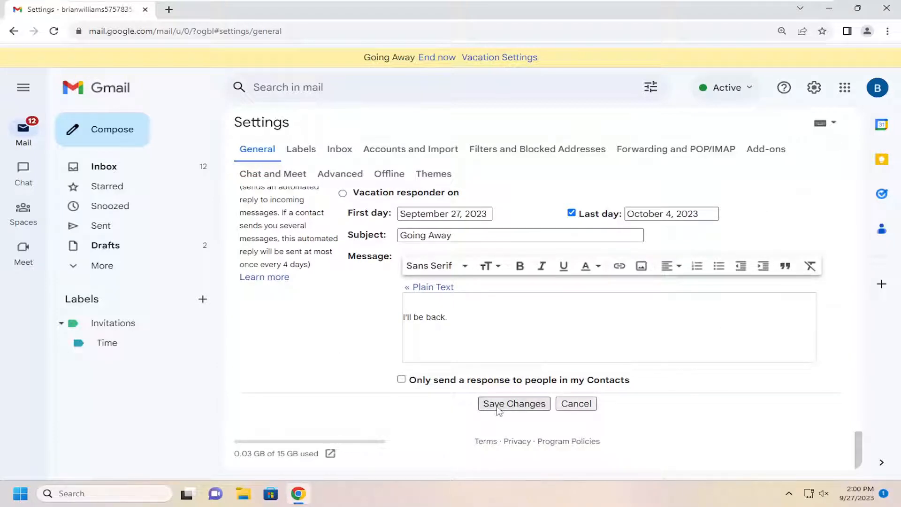
click(513, 403)
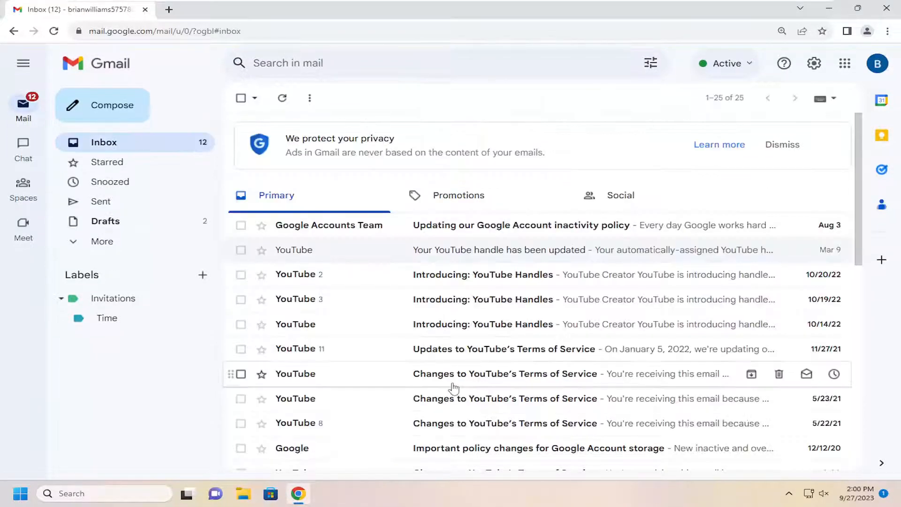